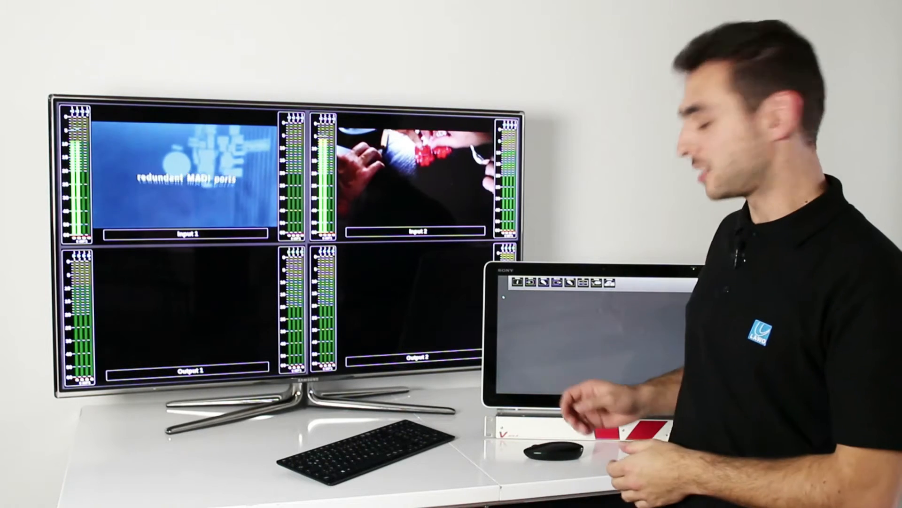
Step: Open SDI Out 1's routing page, showing In 1's audio groups beside Out 1's source
left_click(255, 26)
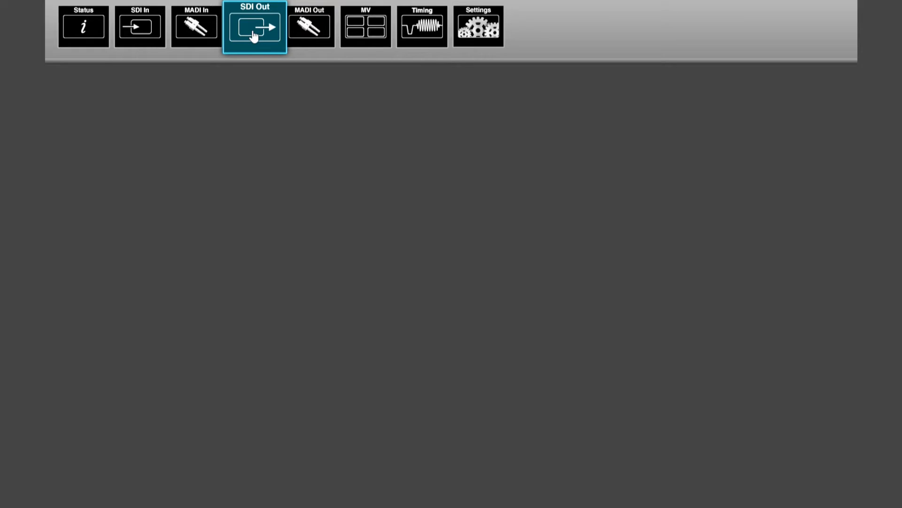
left_click(255, 26)
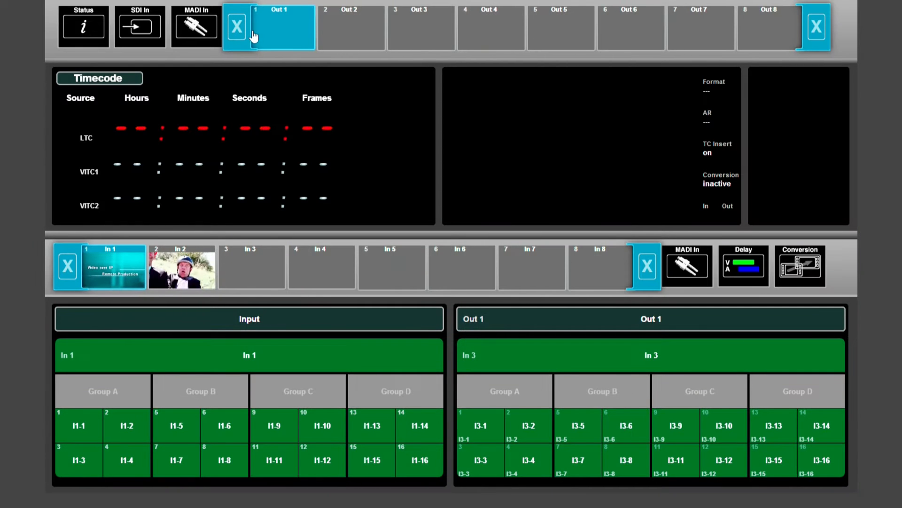
left_click(321, 267)
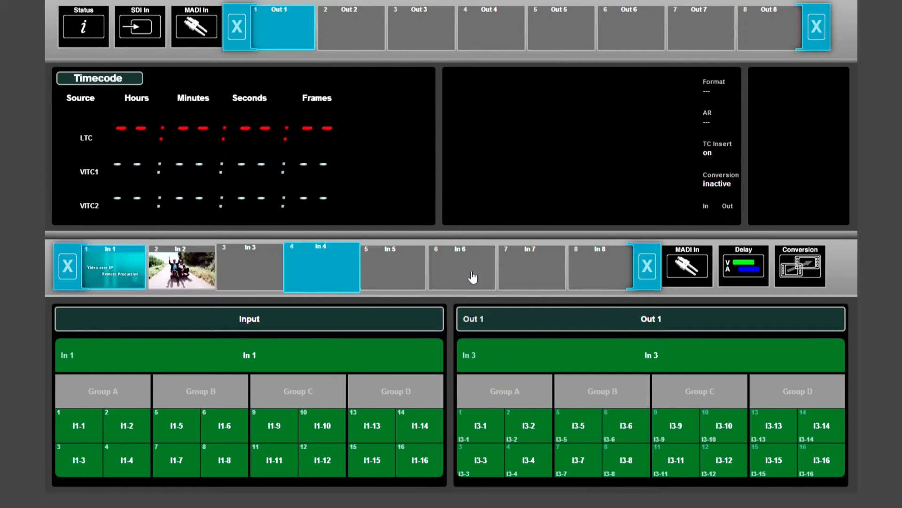
left_click(392, 267)
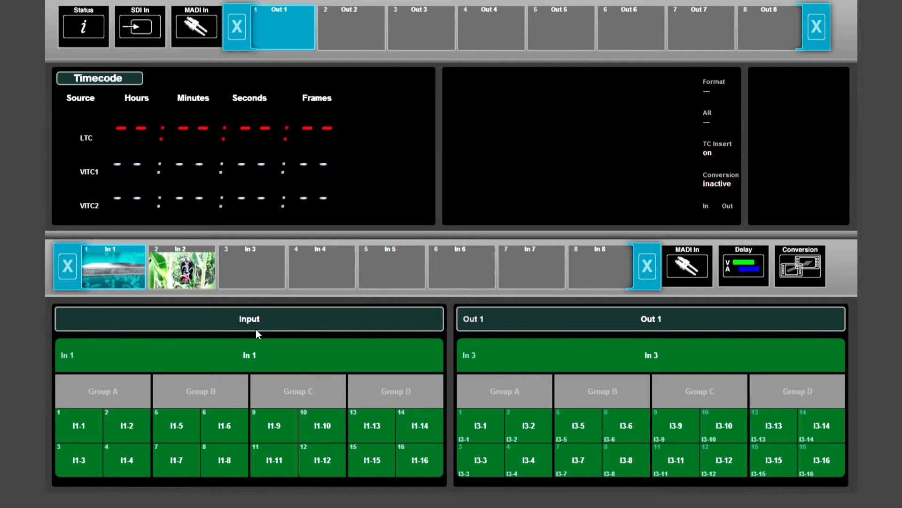
left_click(249, 355)
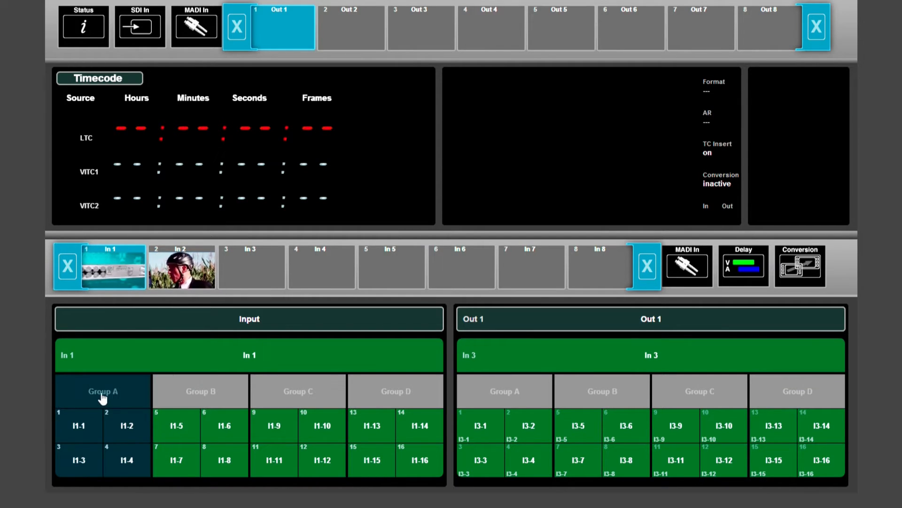
left_click(200, 390)
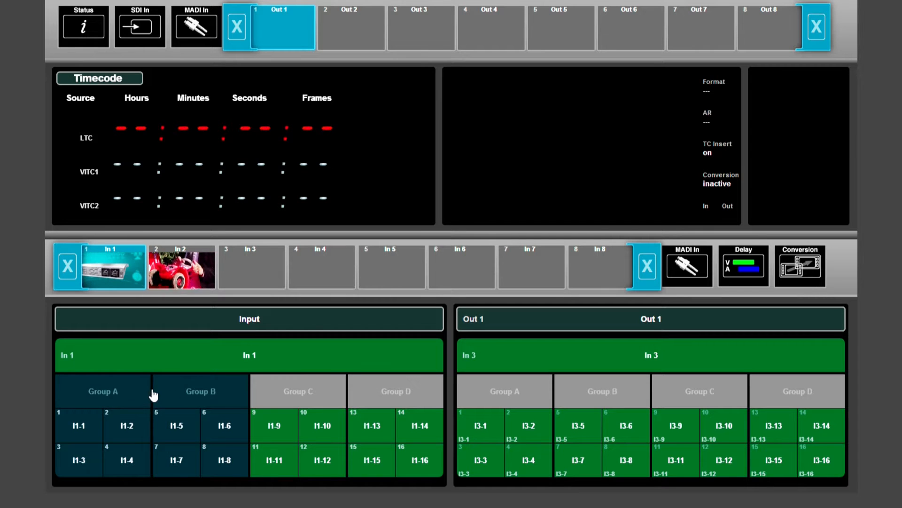
left_click(297, 390)
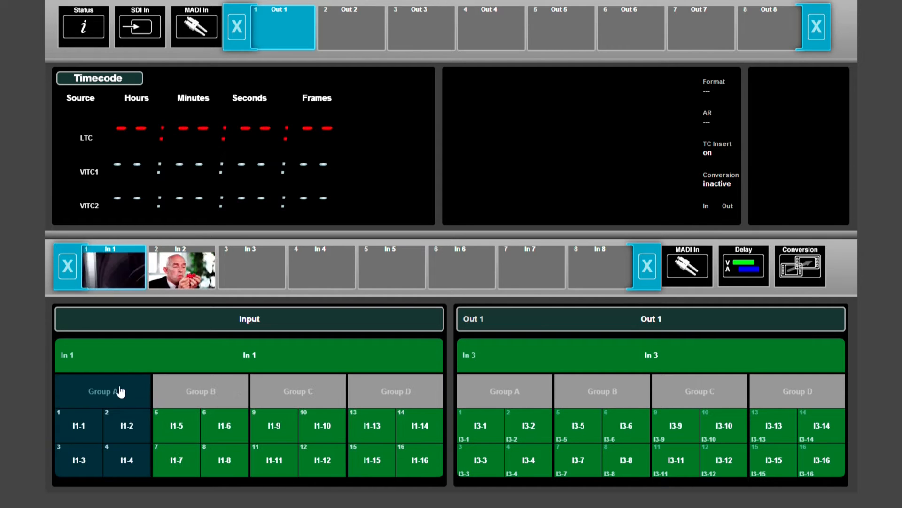
left_click(78, 426)
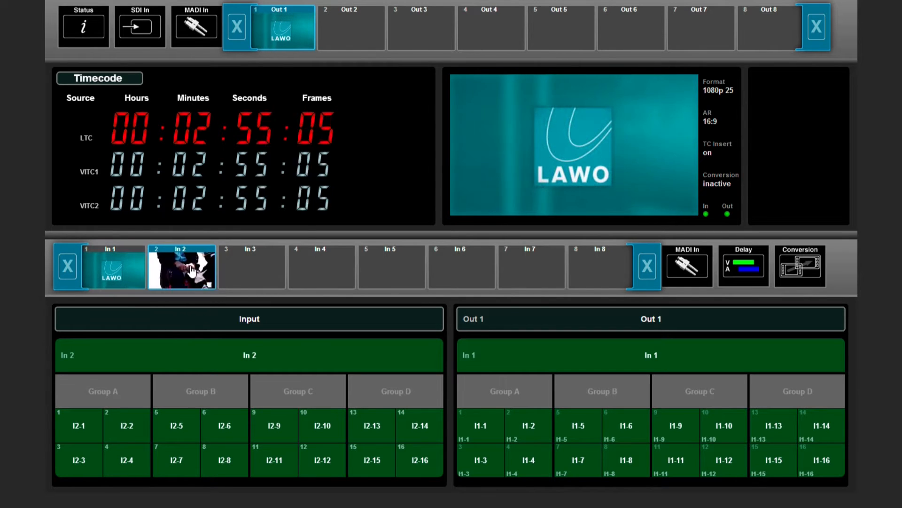
Step: Route In 2 to Out 1 so its picture and timecode appear
left_click(250, 354)
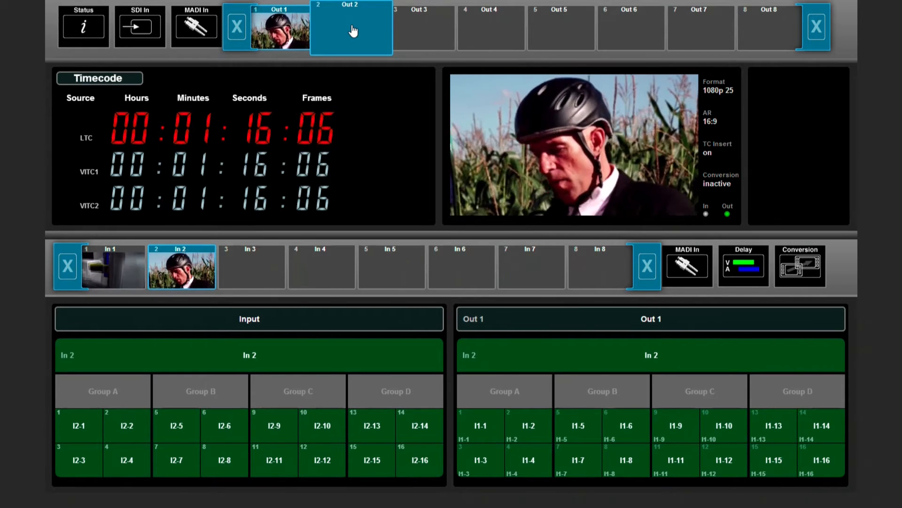
Step: Select Out 2 and route In 2 to it, replacing In 3
left_click(351, 27)
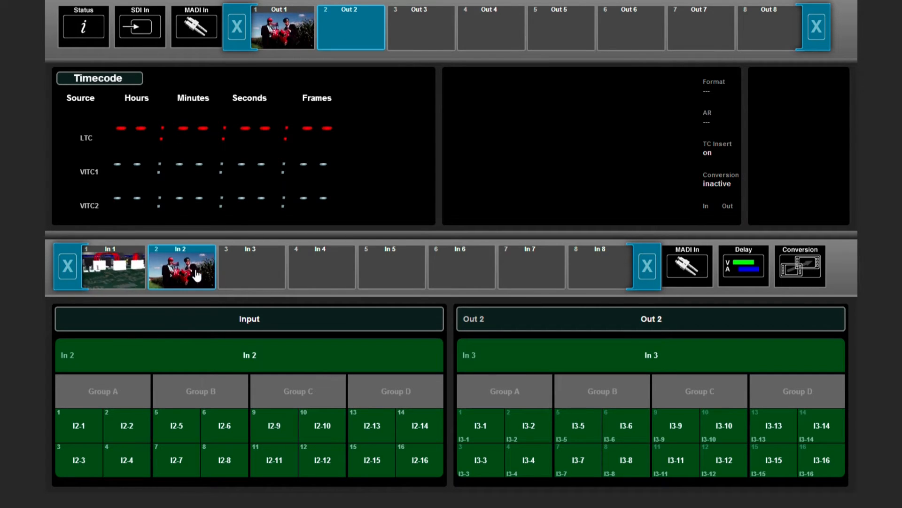
left_click(200, 390)
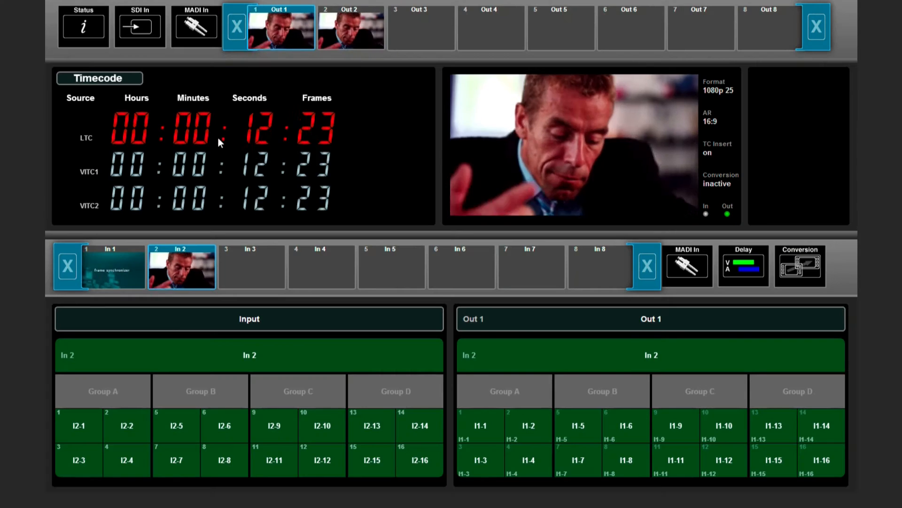
left_click(113, 267)
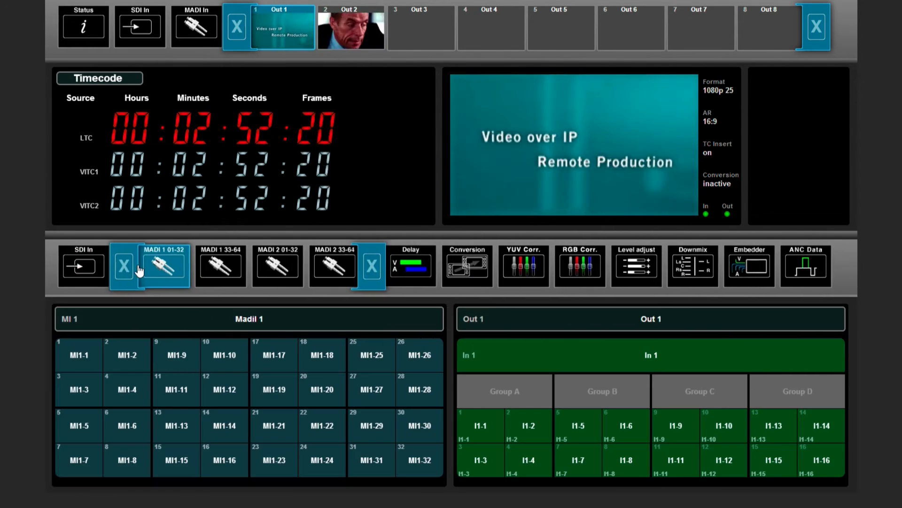
Step: Show MADI 1 channels 01-32 and drag MI1 channel tiles into Out 1's Group A
left_click(79, 354)
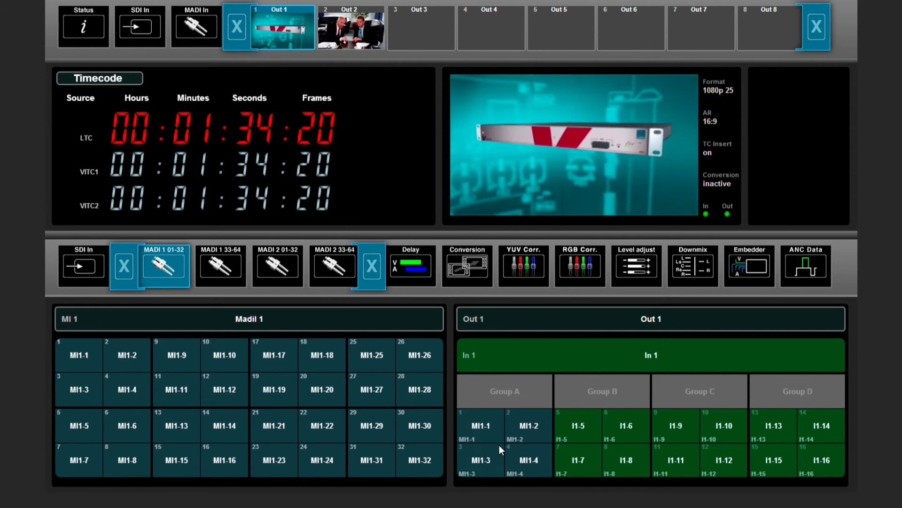
left_click_drag(371, 426, 492, 379)
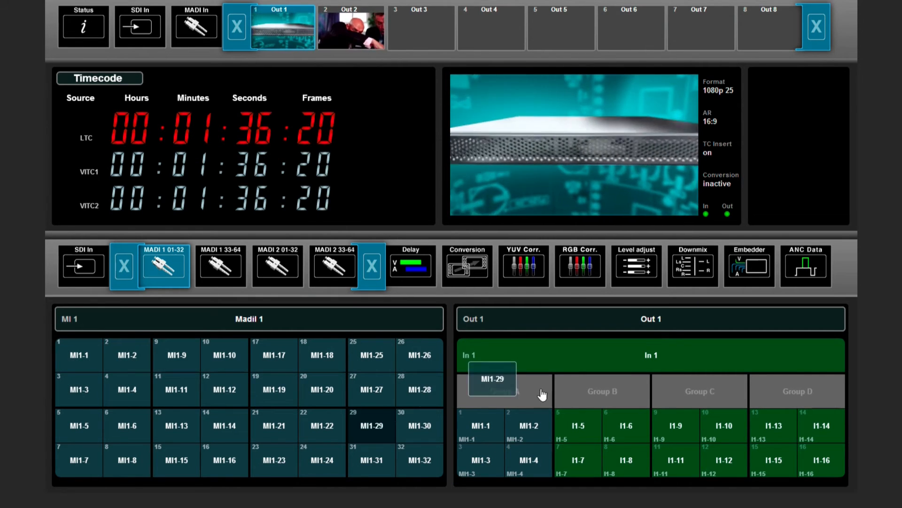